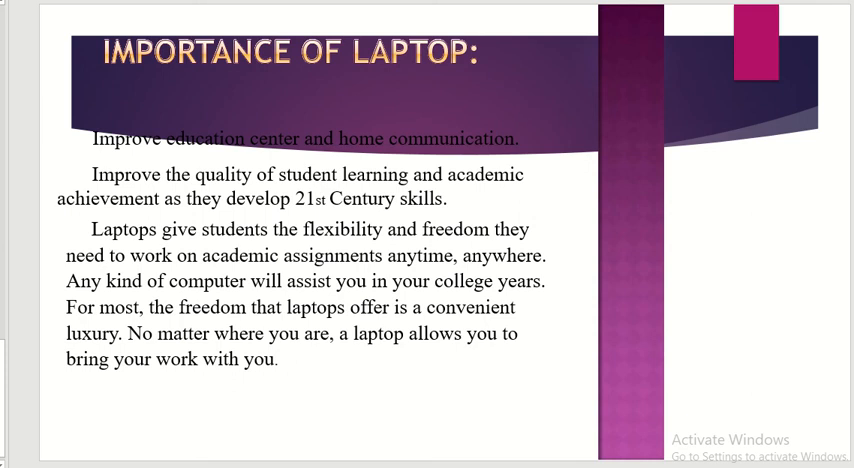
mouse_move(696, 208)
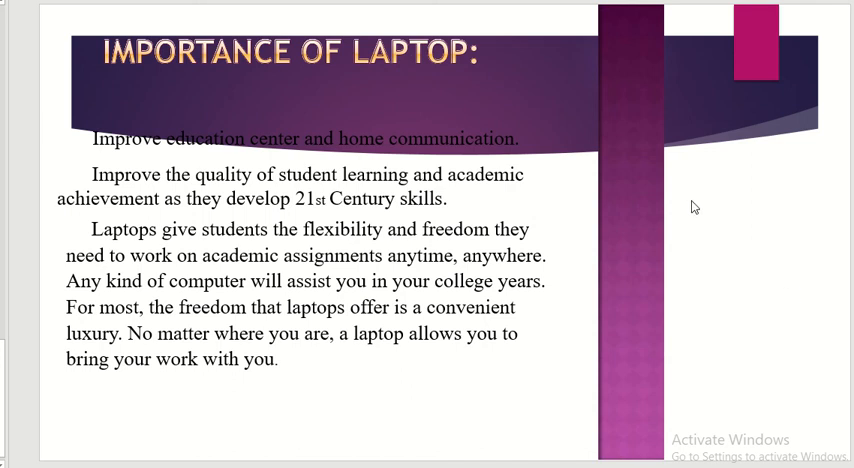